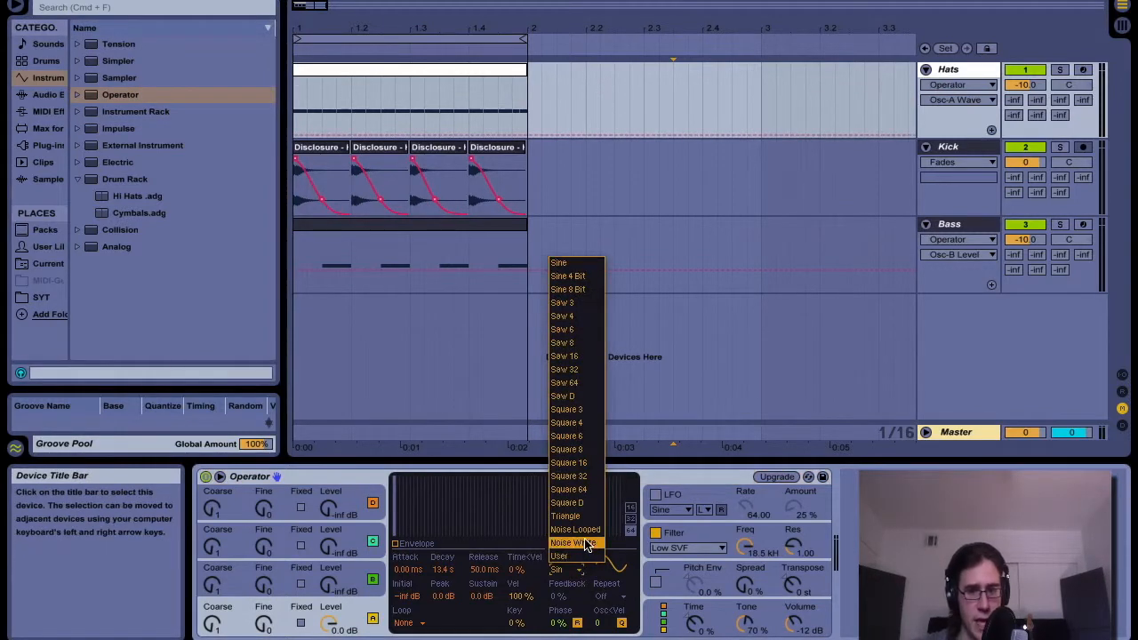
# Step: Set the Operator oscillator's Wave to Noise White
pyautogui.click(573, 542)
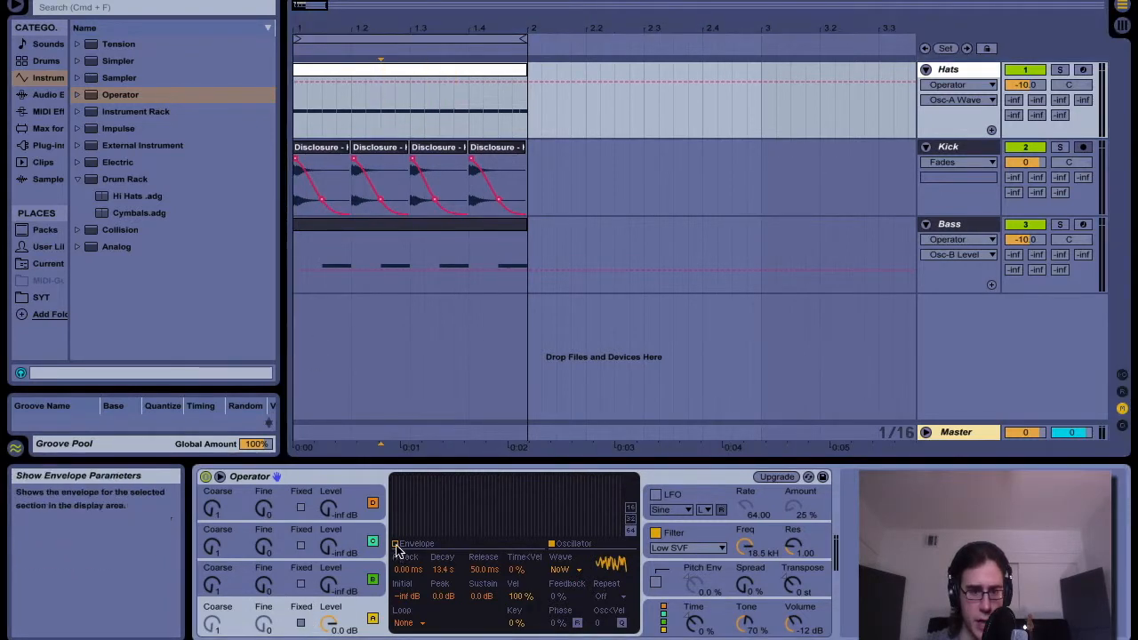
# Step: Shape the volume envelope with sustain -inf dB, decay ~24 ms and attack a few ms
pyautogui.click(402, 544)
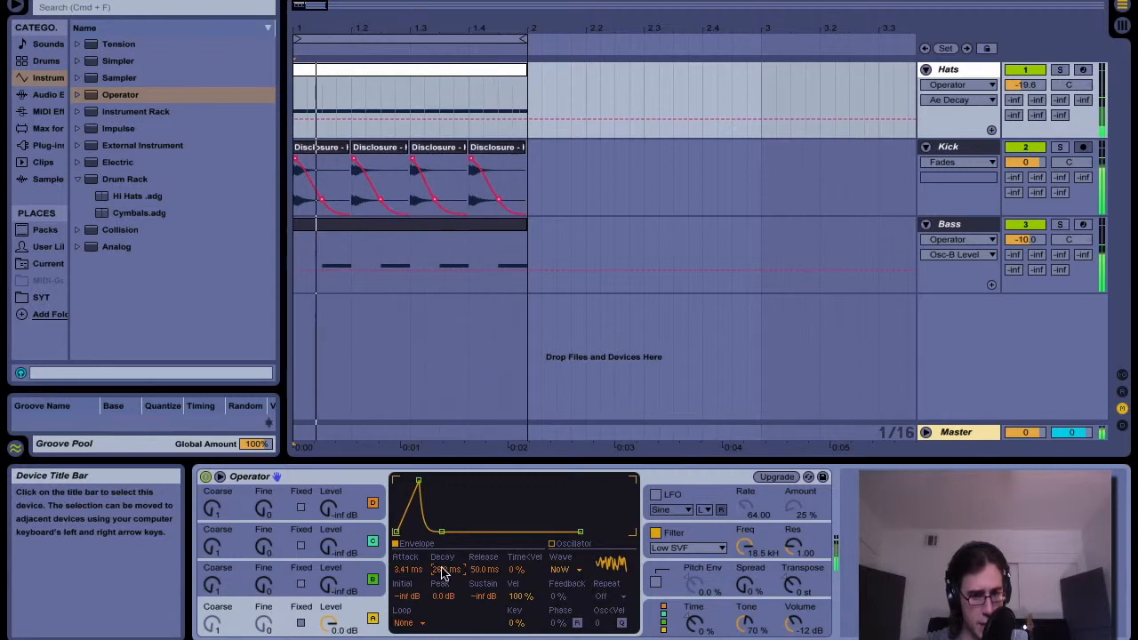
pyautogui.moveTo(406, 569); pyautogui.dragTo(405, 583)
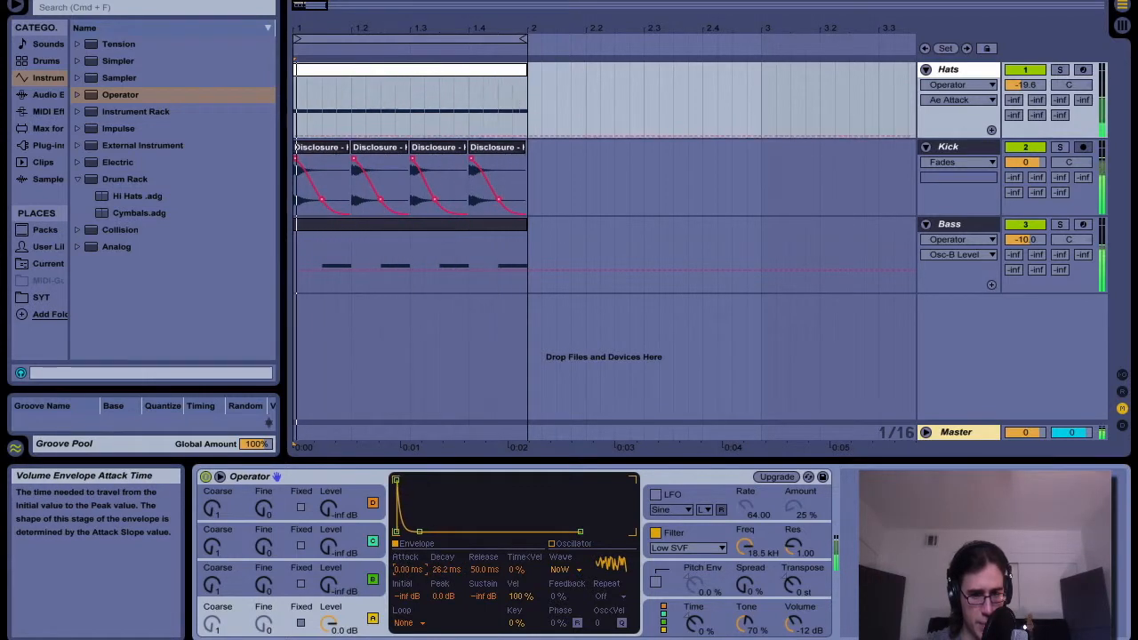